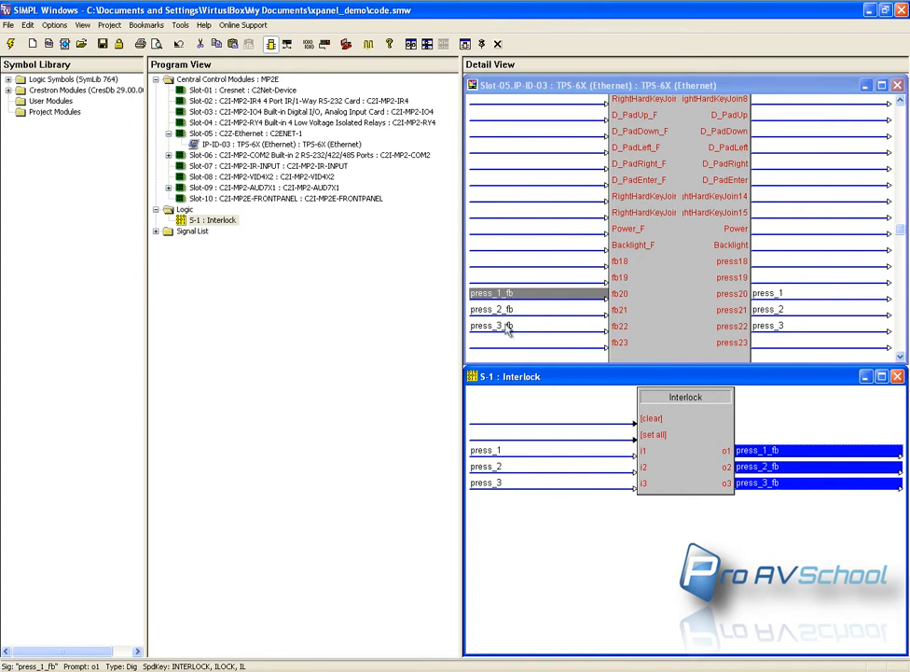
mouse_move(559, 254)
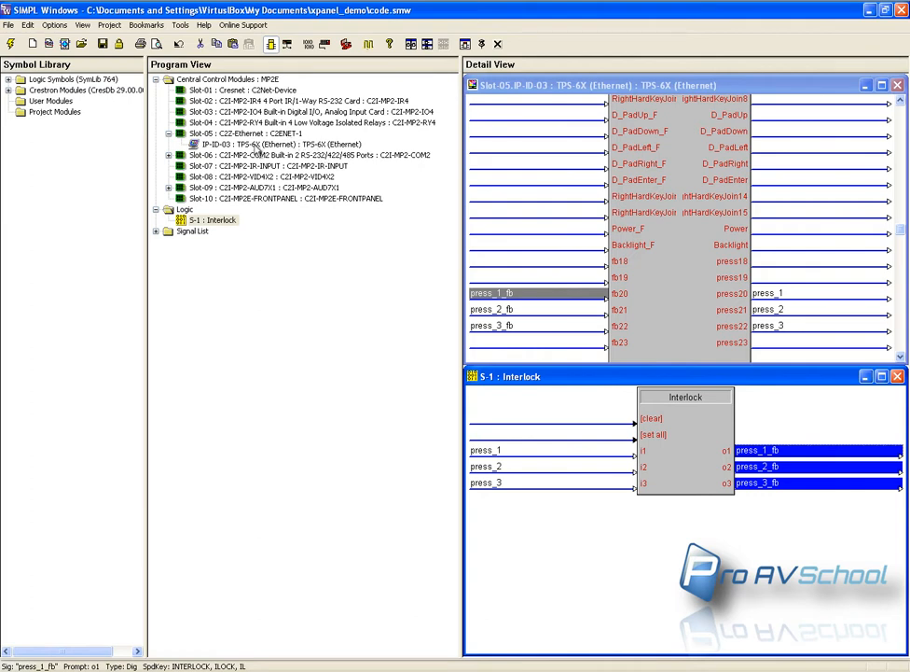
mouse_move(325, 269)
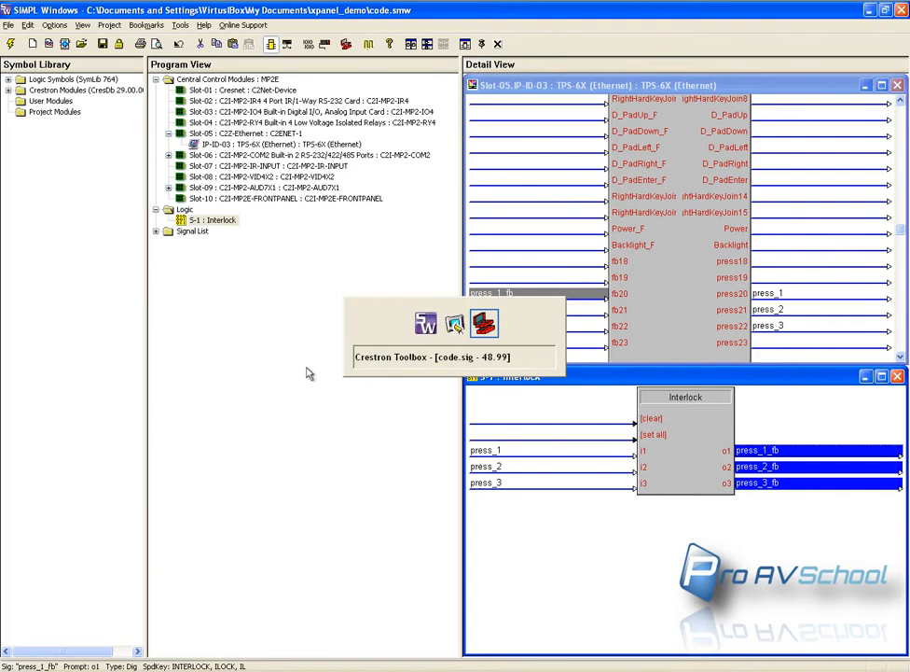
mouse_move(455, 325)
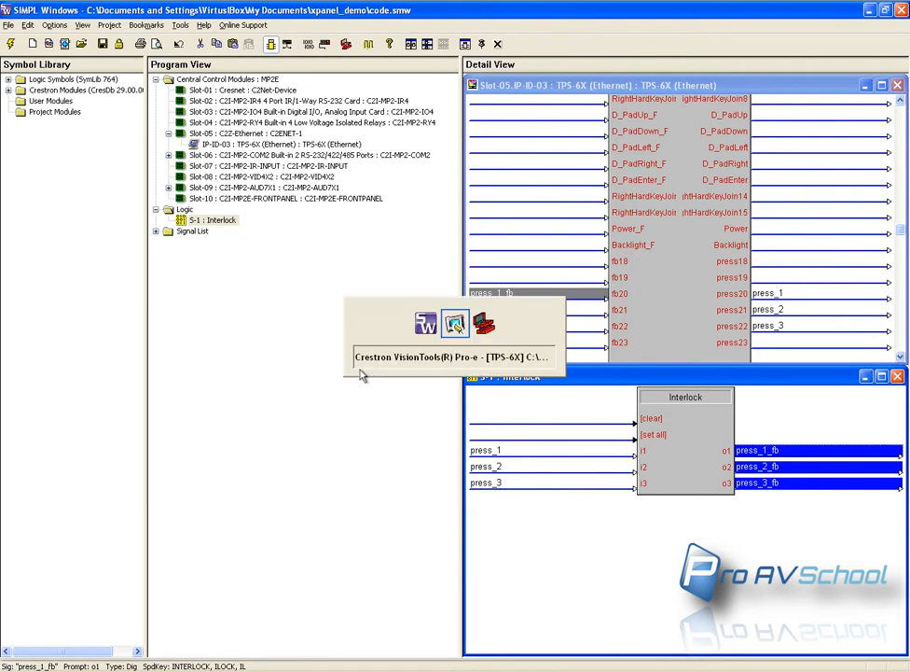
Step: Save the touchpanel project as demo_xpanel with Panel Type XPANEL
left_click(455, 324)
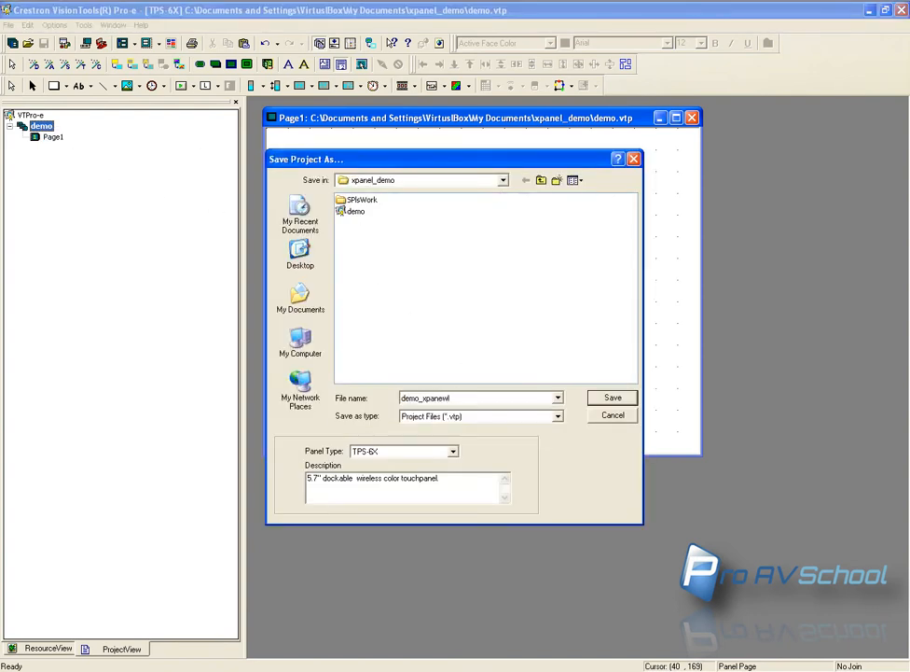
left_click(451, 450)
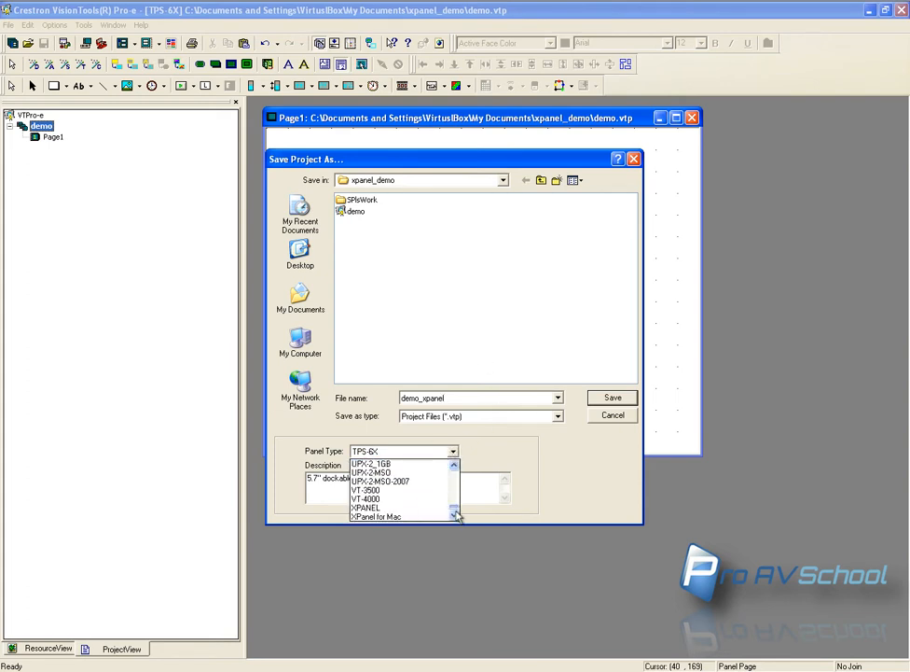
left_click(612, 398)
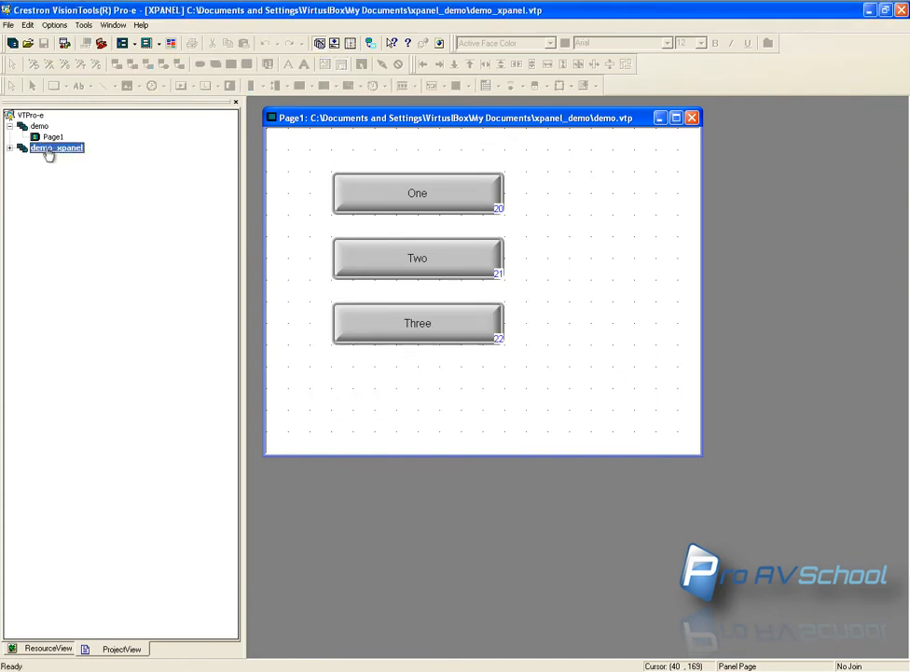
Step: Bring up demo_xpanel's project properties and its Web network settings
right_click(56, 148)
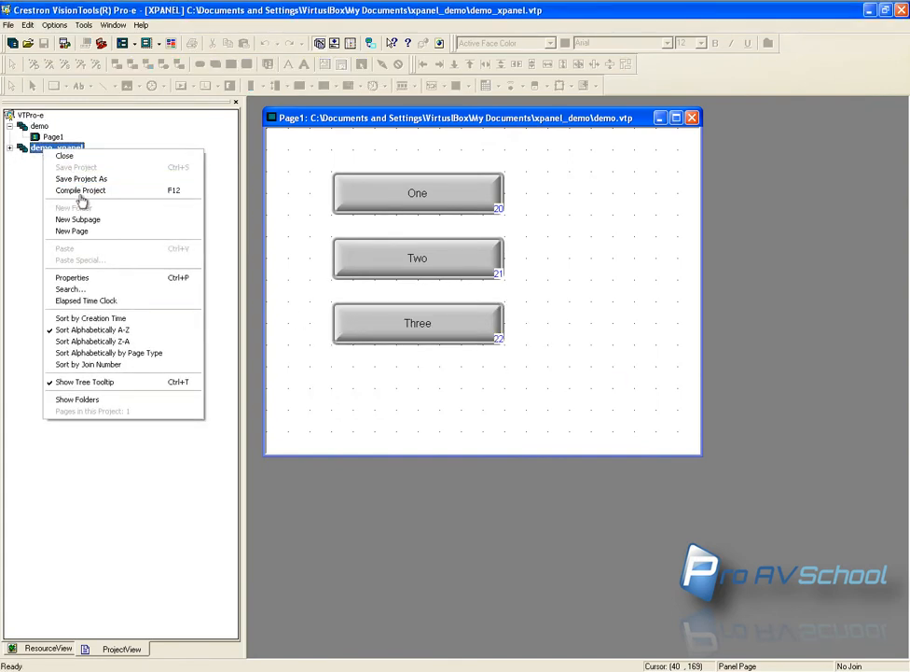
left_click(71, 276)
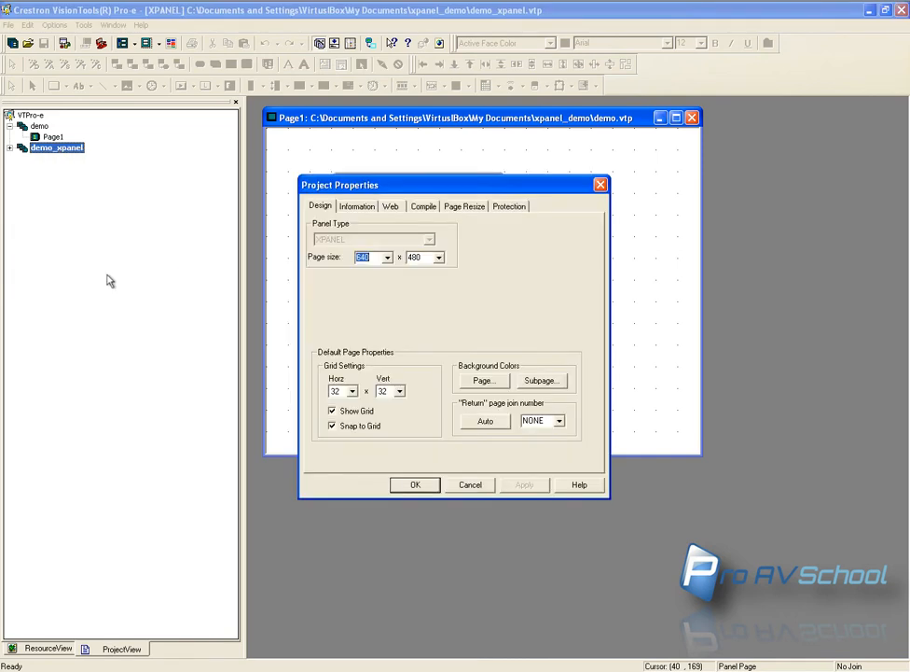
left_click(357, 205)
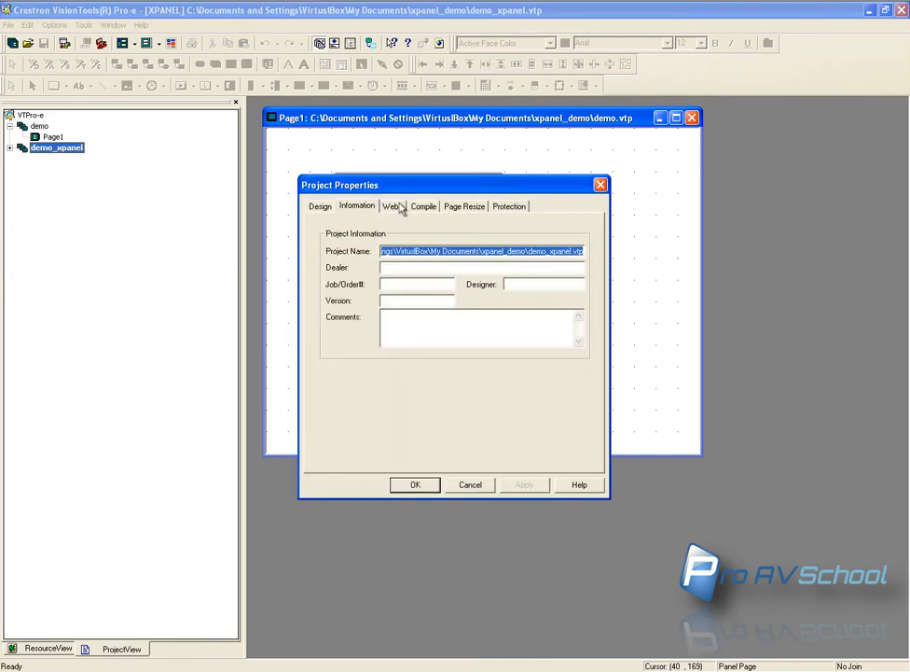
left_click(392, 205)
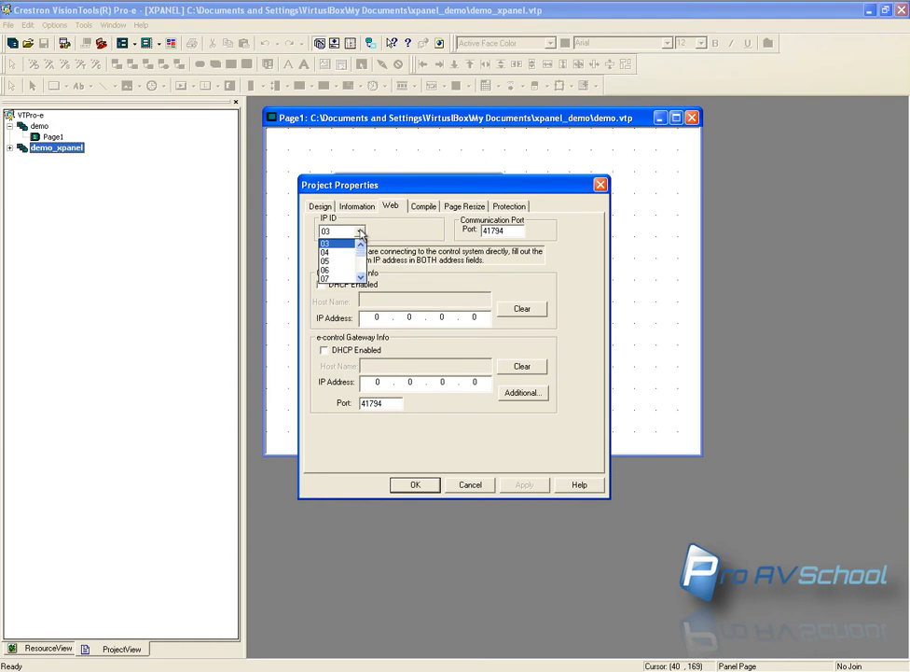
mouse_move(340, 254)
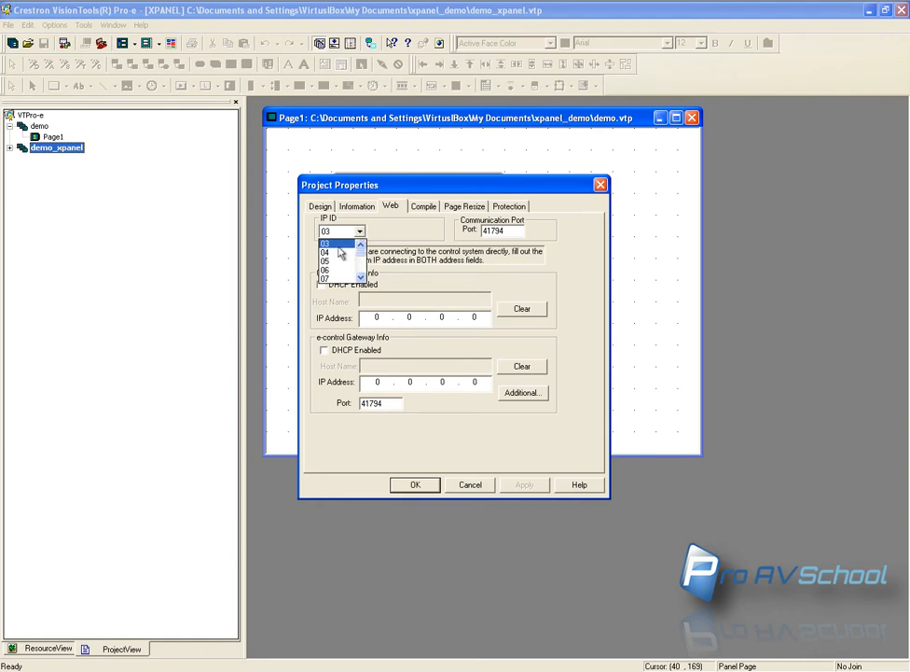
Step: Set IP ID 04 and enter 192.168.48.99 as control system and gateway address
left_click(324, 252)
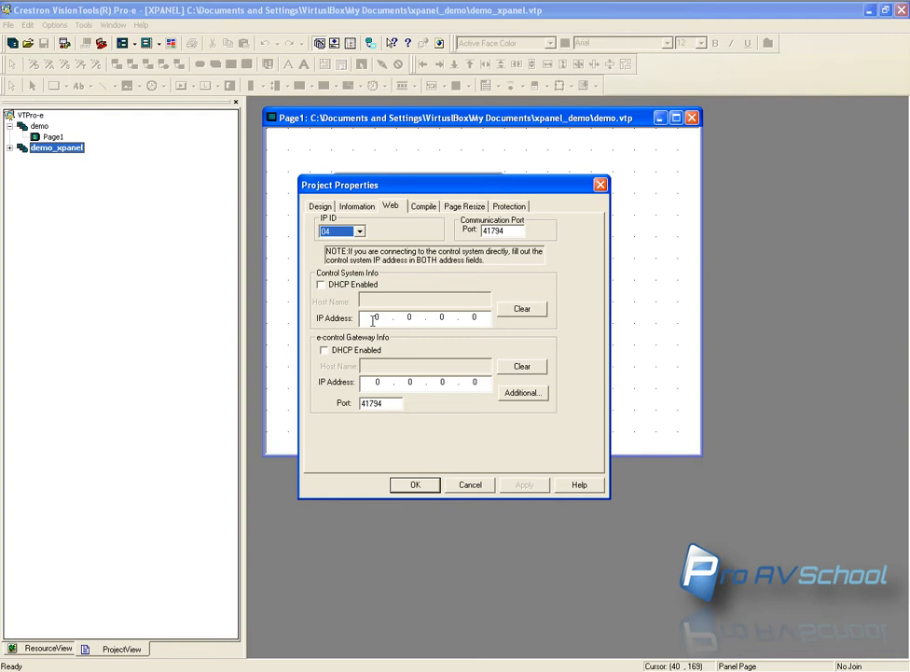
type("192 . 168")
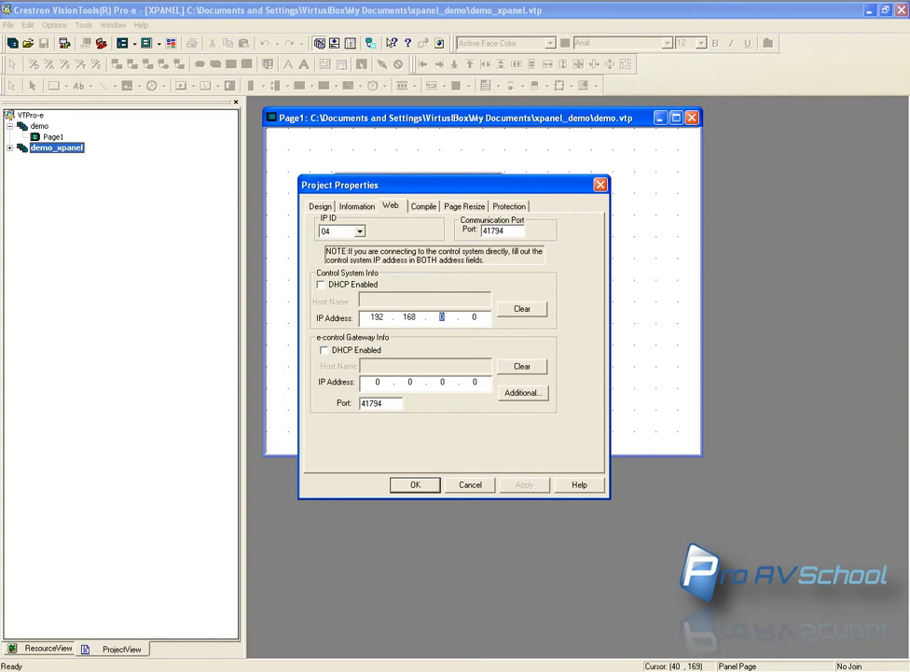
type("48")
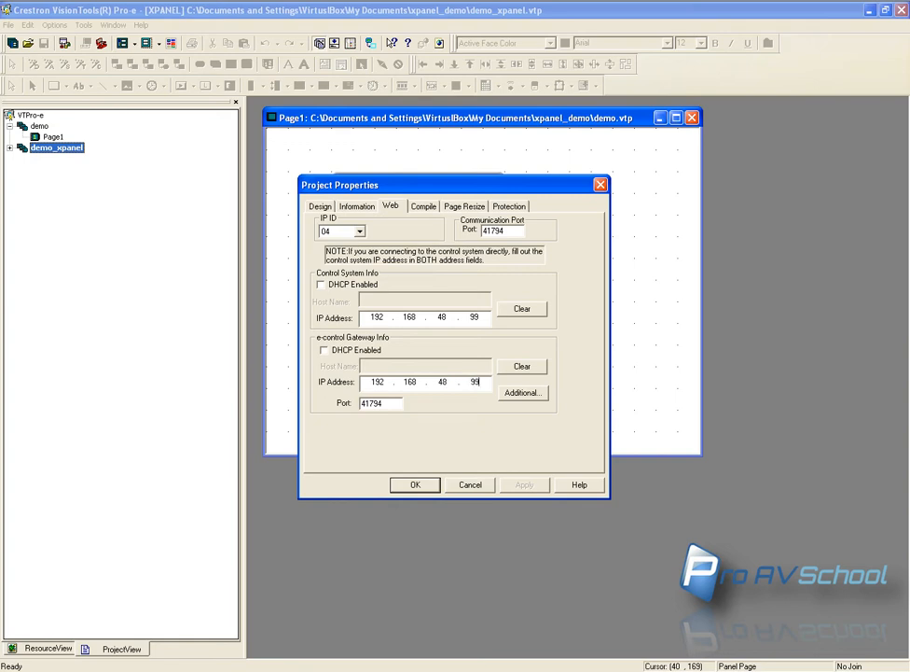
Step: Set the compile target to Executable - PC
left_click(424, 205)
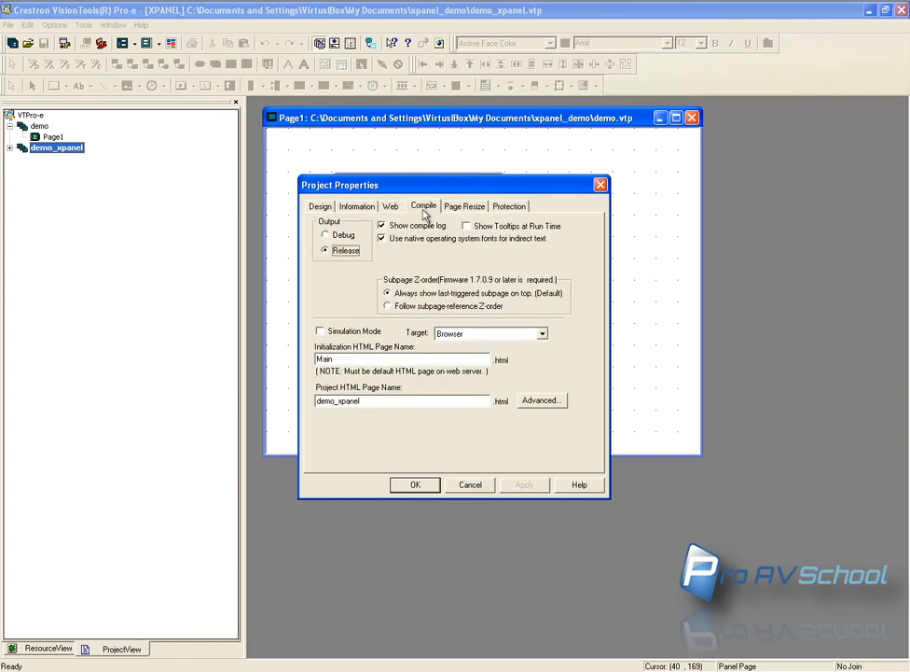
mouse_move(548, 336)
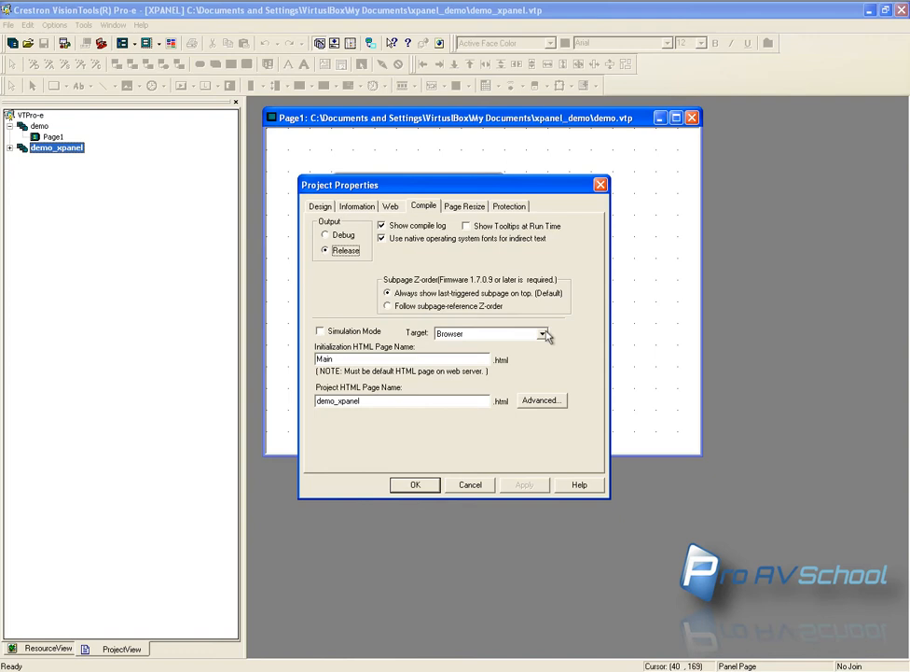
left_click(541, 332)
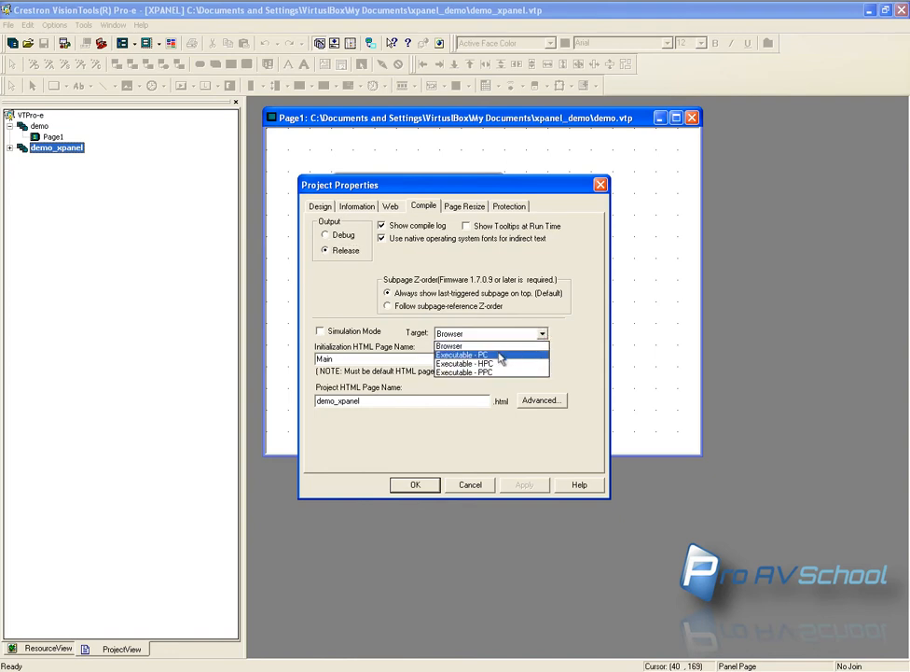
left_click(459, 355)
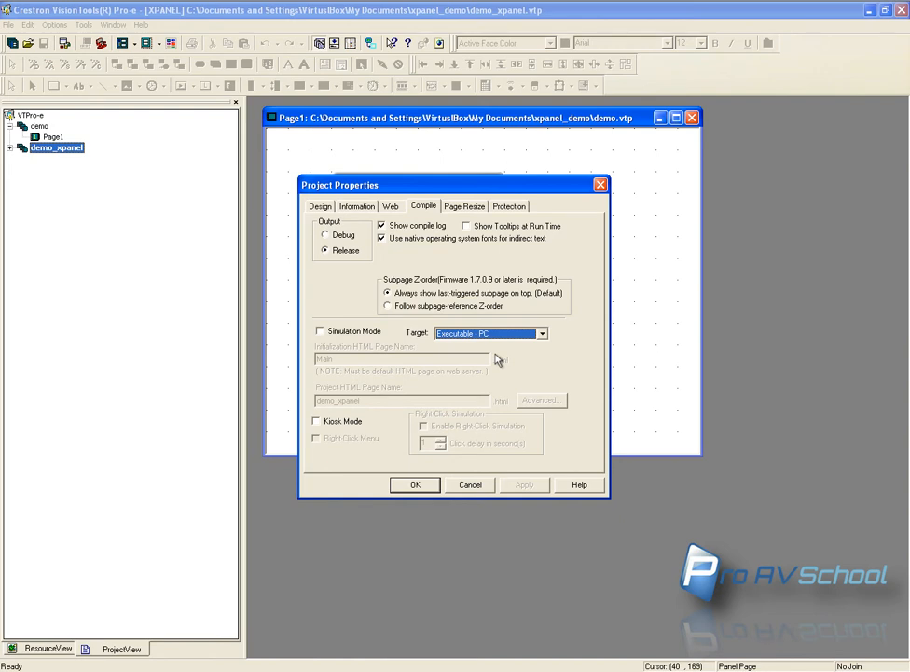
mouse_move(500, 362)
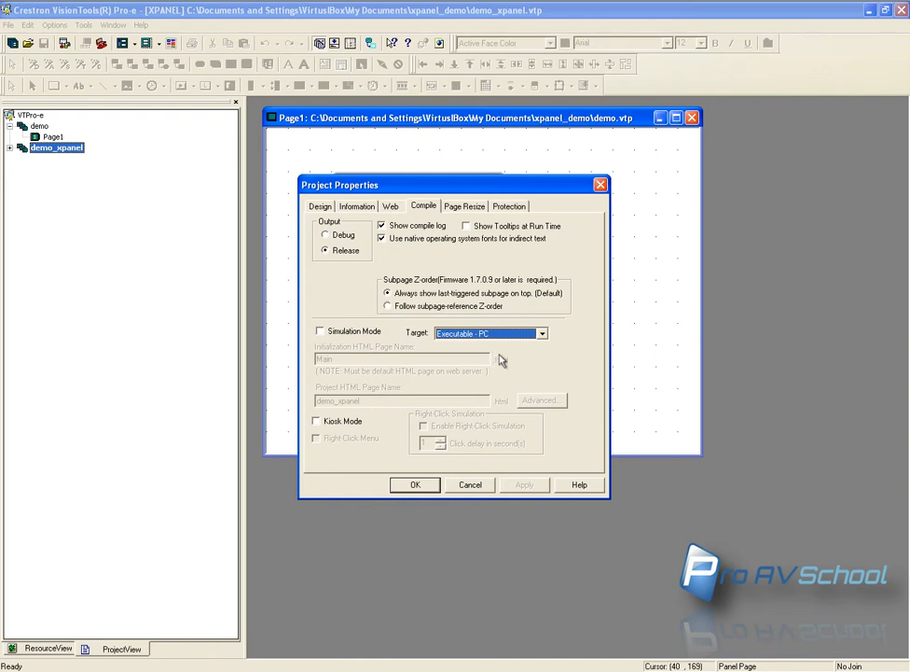
Step: Recheck the Web settings and accept the project property changes with OK
left_click(392, 205)
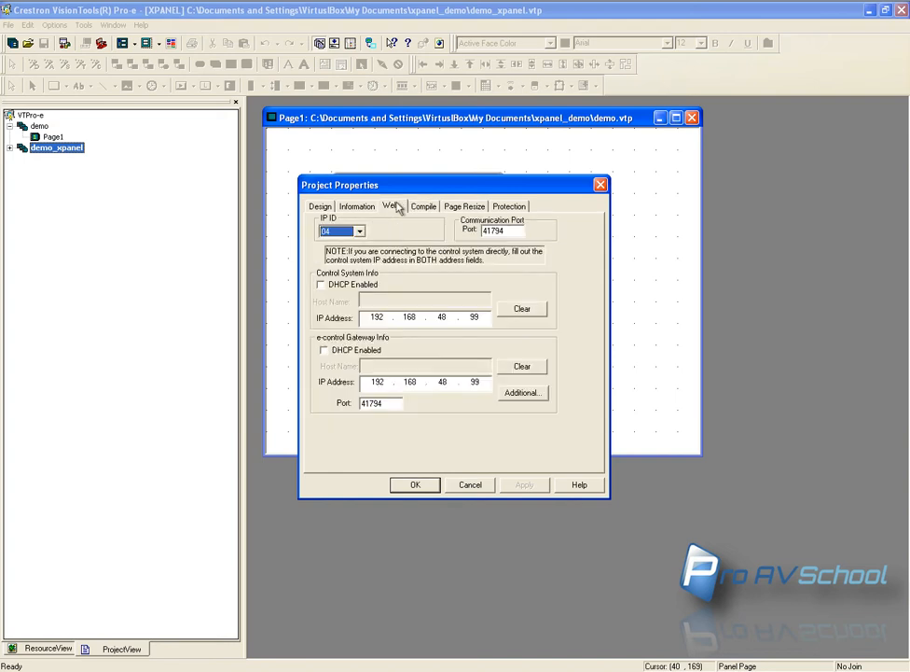
left_click(424, 205)
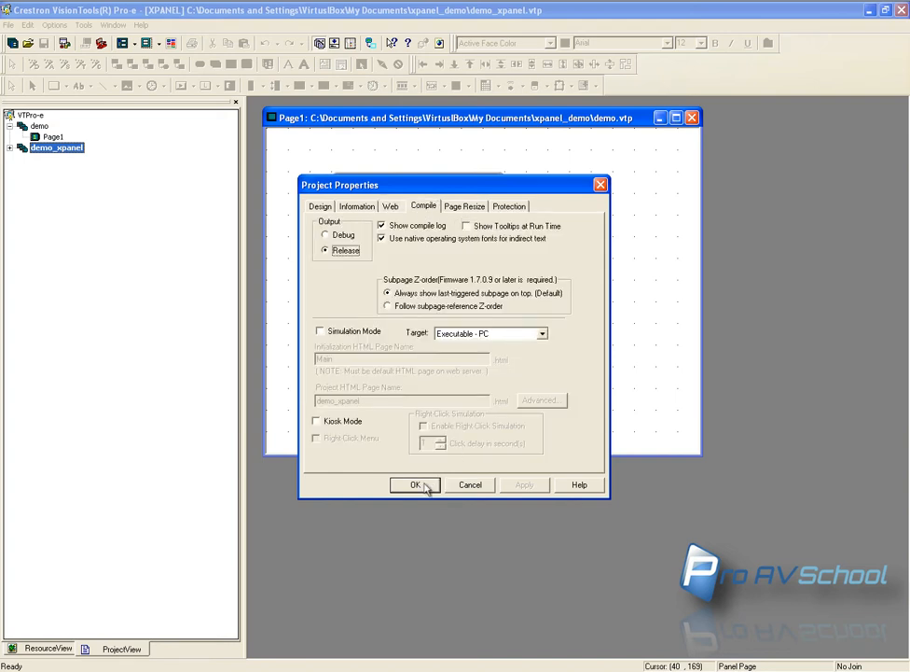
left_click(414, 485)
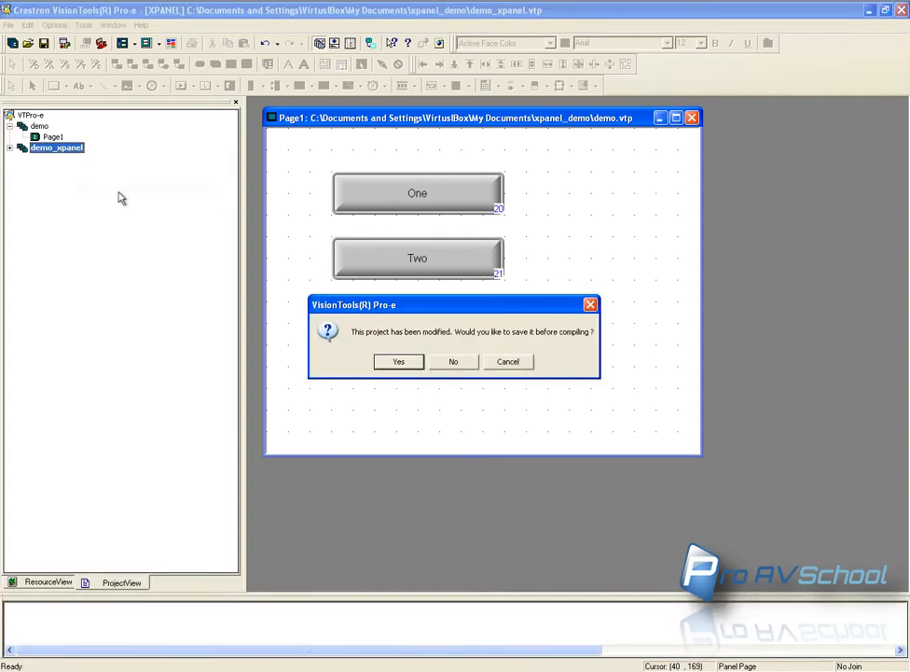
Step: Save the modified project so it compiles to the demo_xpanel PC executable
left_click(399, 362)
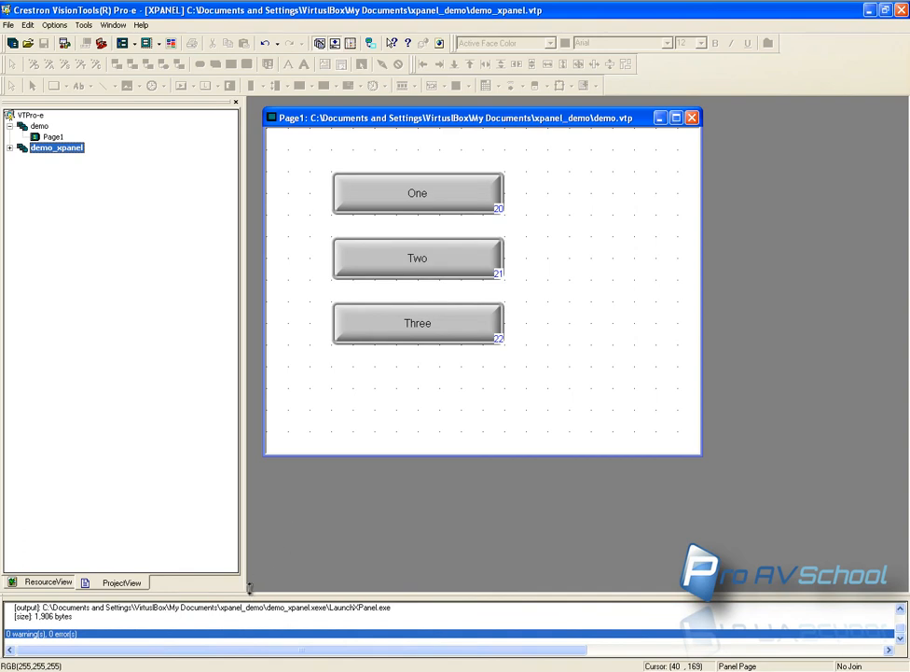
mouse_move(317, 619)
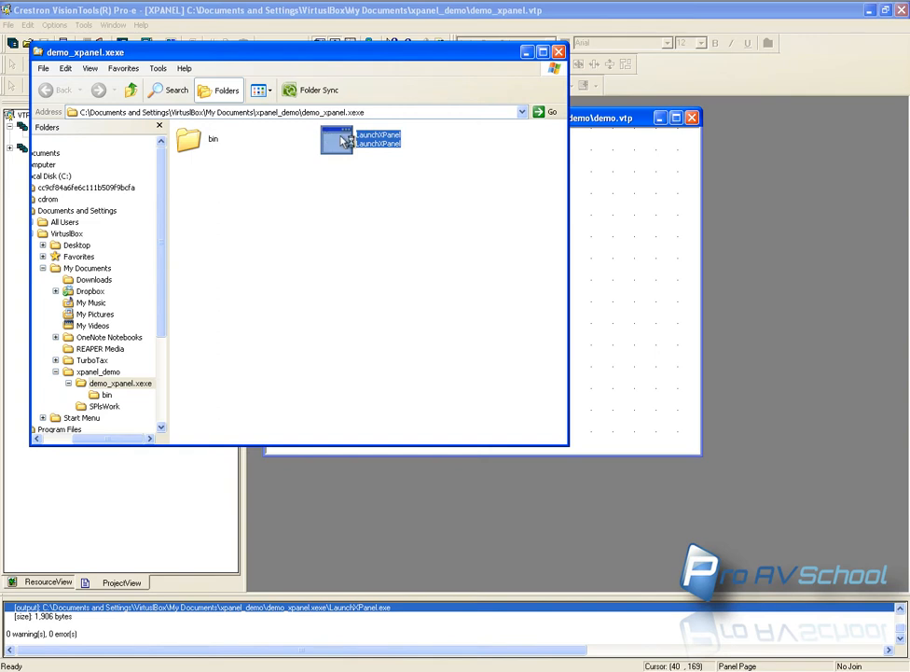
Step: Run LaunchXPanel from the demo_xpanel.xexe output folder
double_click(360, 138)
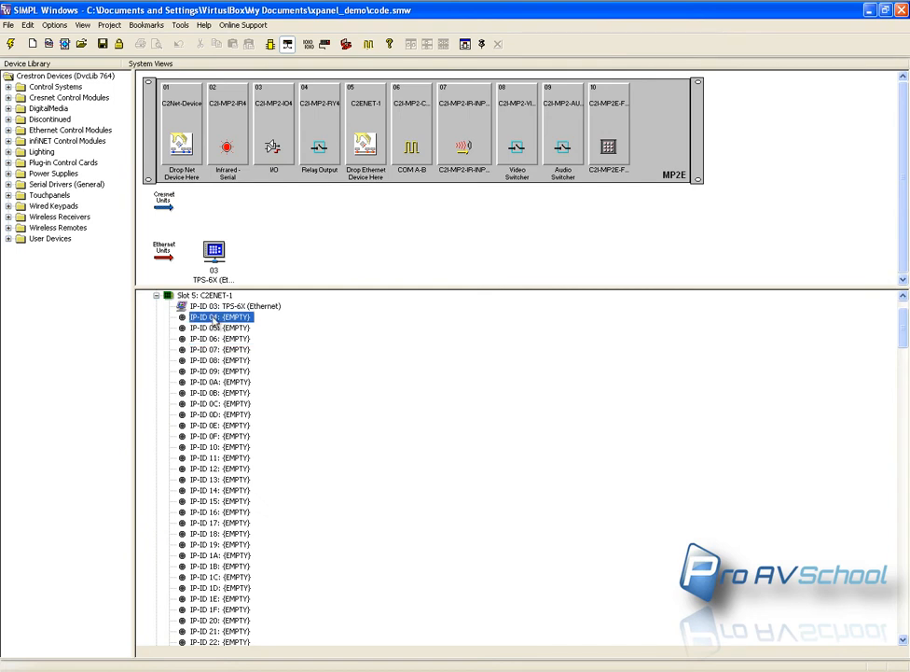
Step: Add an XPanel device at empty IP ID 04 under the C2ENET-1 Ethernet card
double_click(222, 317)
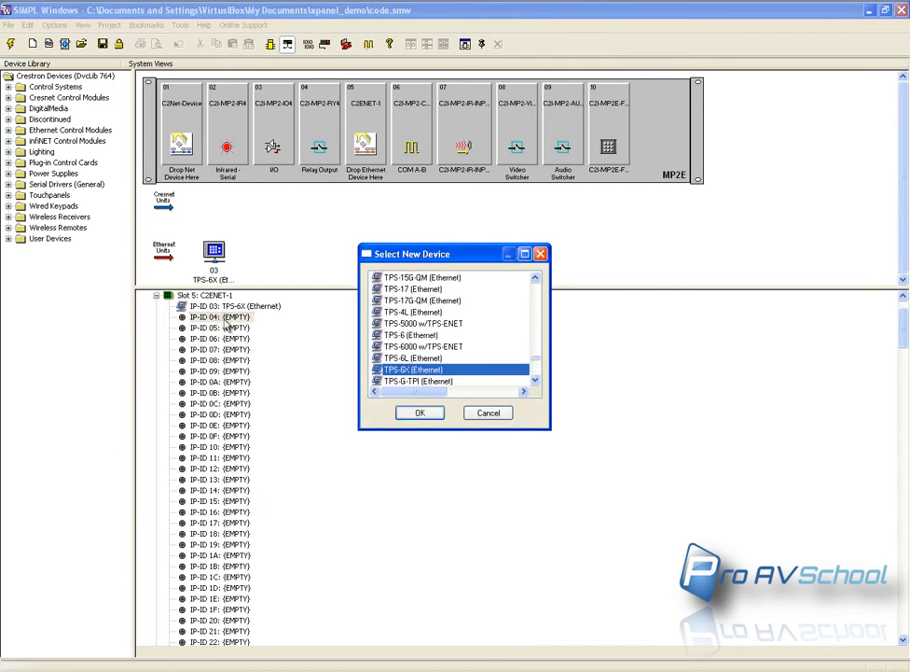
scroll("down", 3)
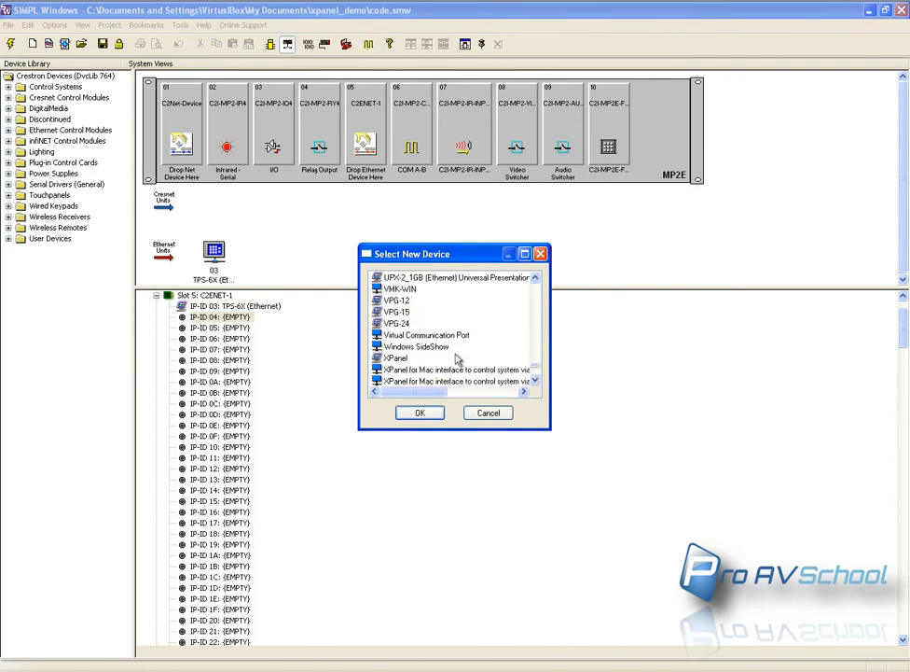
left_click(418, 412)
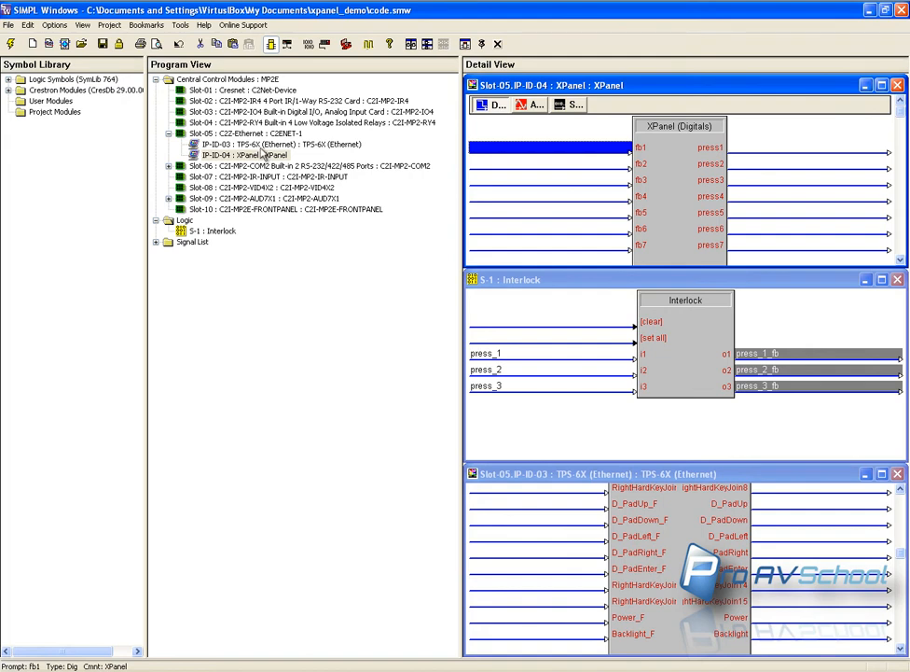
Step: Copy all signals and parameters from the IP-ID 03 TPS-6X to the IP-ID 04 XPanel
left_click(270, 146)
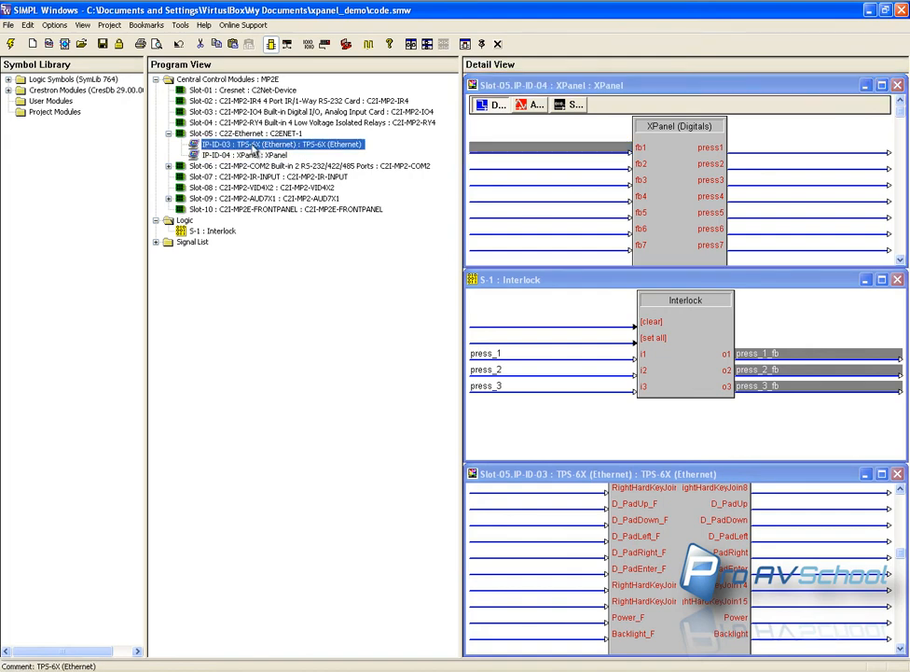
right_click(243, 155)
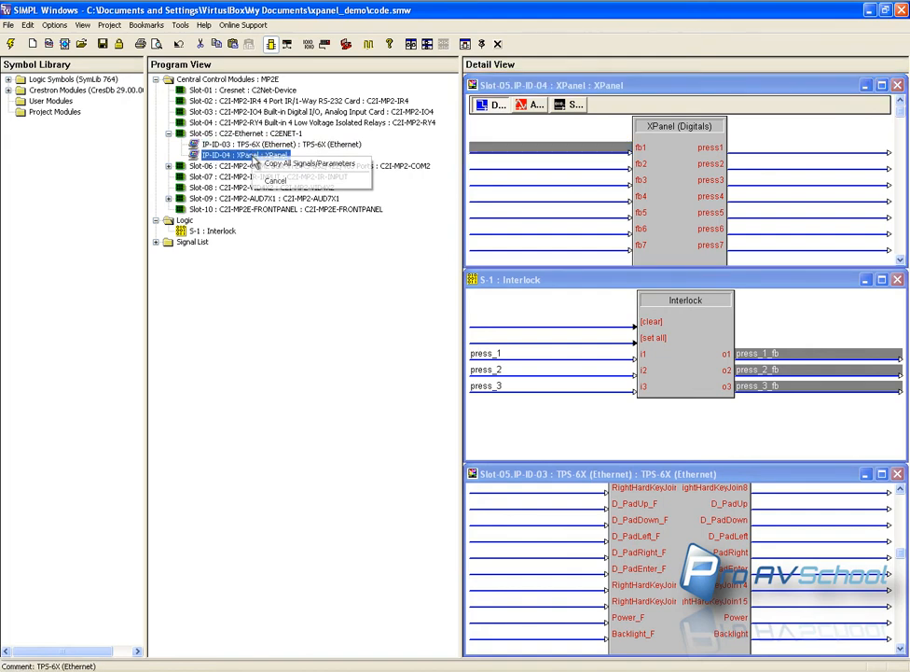
left_click(308, 165)
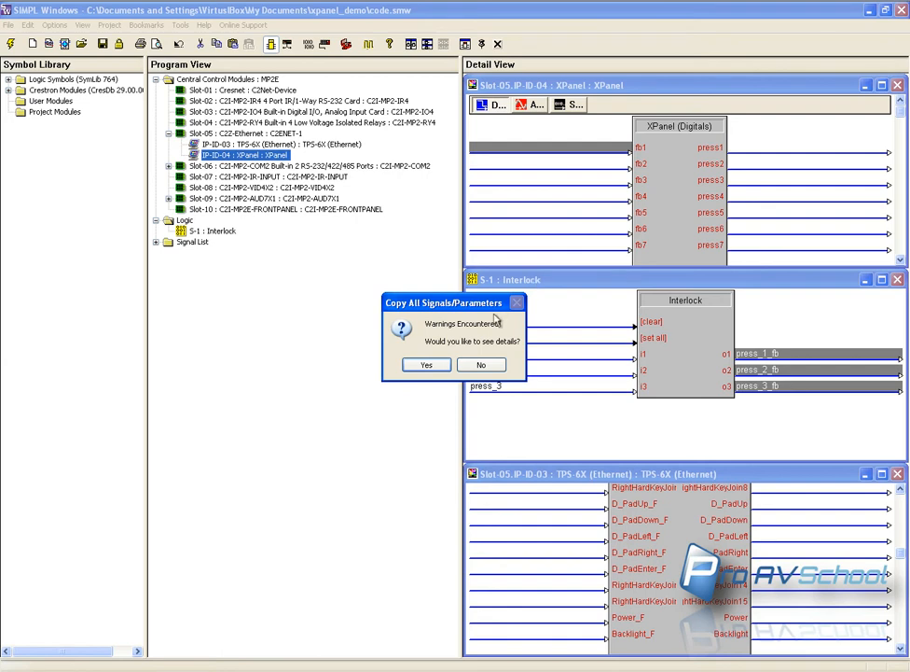
Step: Review and dismiss the copy warning details before compiling
left_click(426, 363)
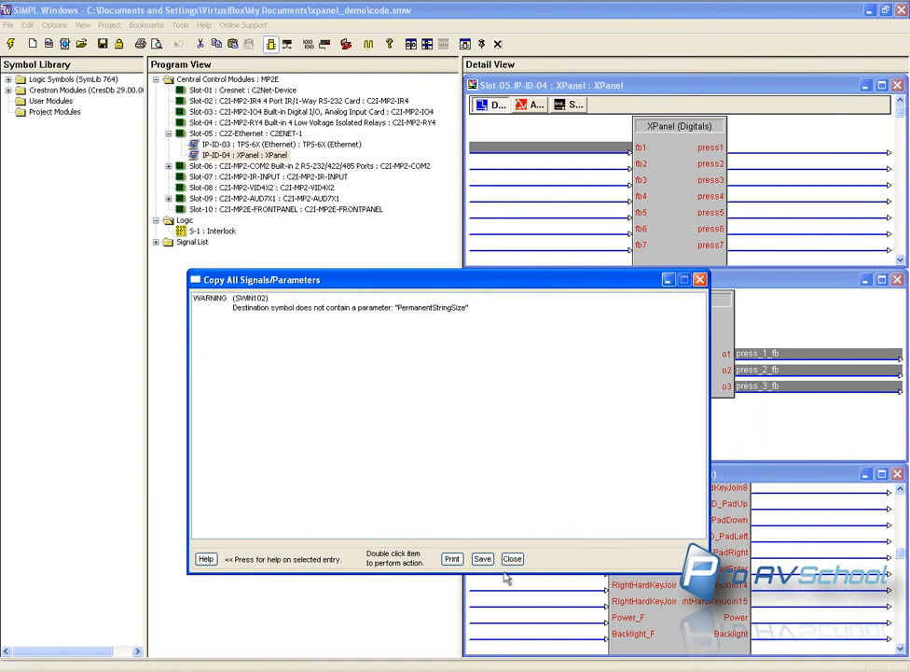
left_click(511, 558)
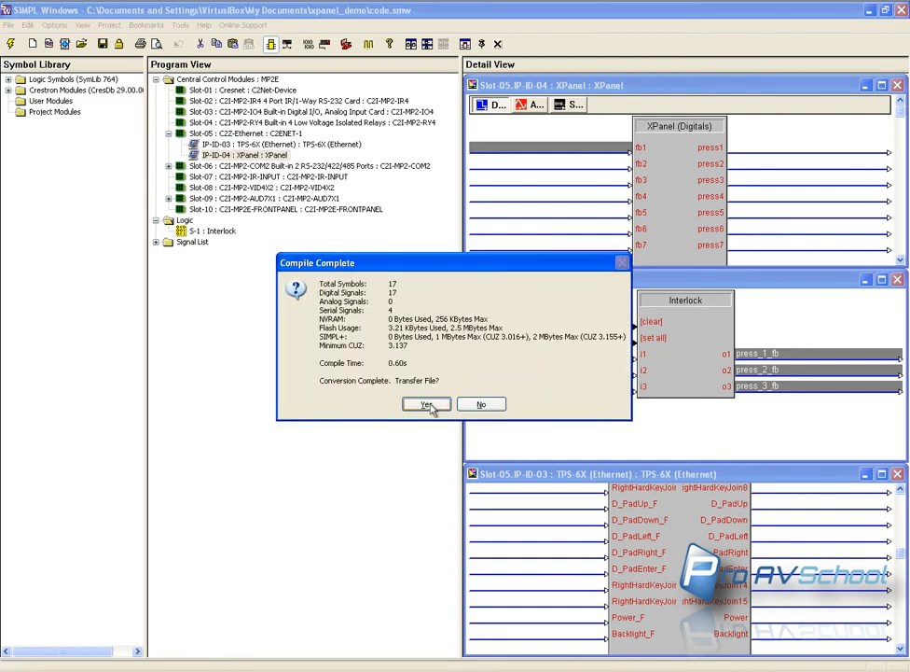
Step: Transfer the compiled program to the processor, overwriting its IP table with the project's
left_click(425, 403)
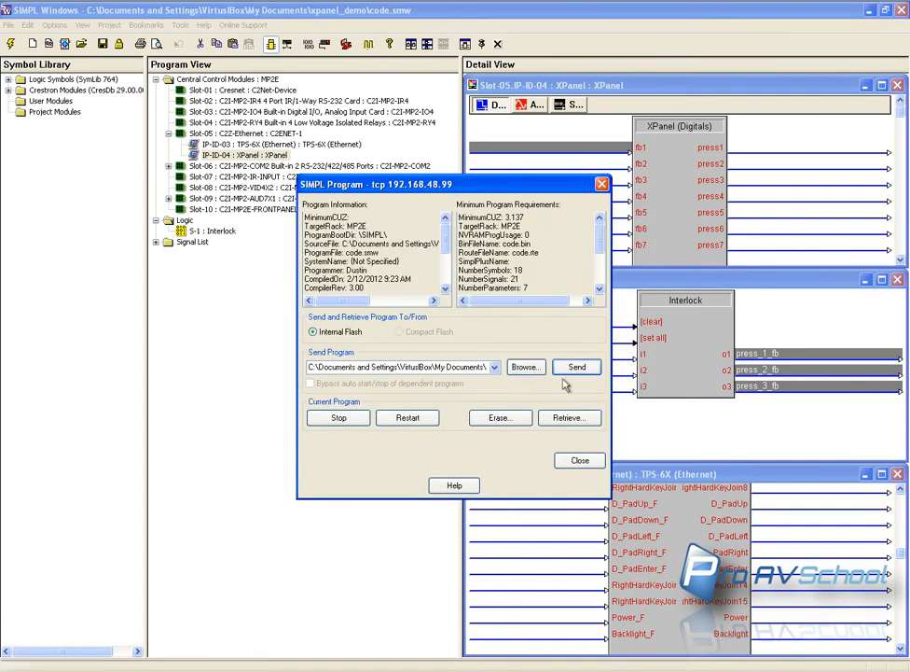
left_click(577, 366)
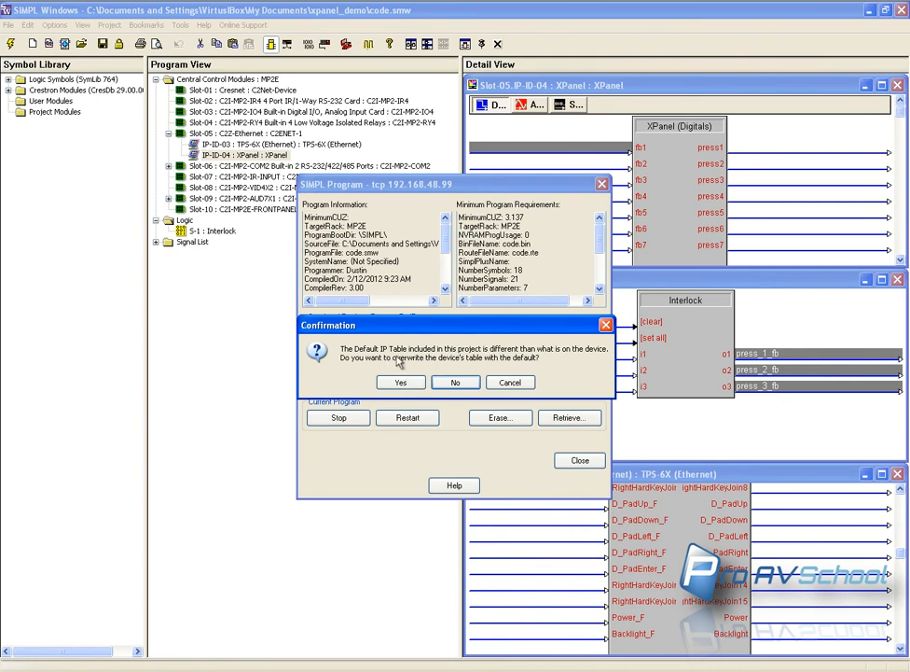
mouse_move(396, 377)
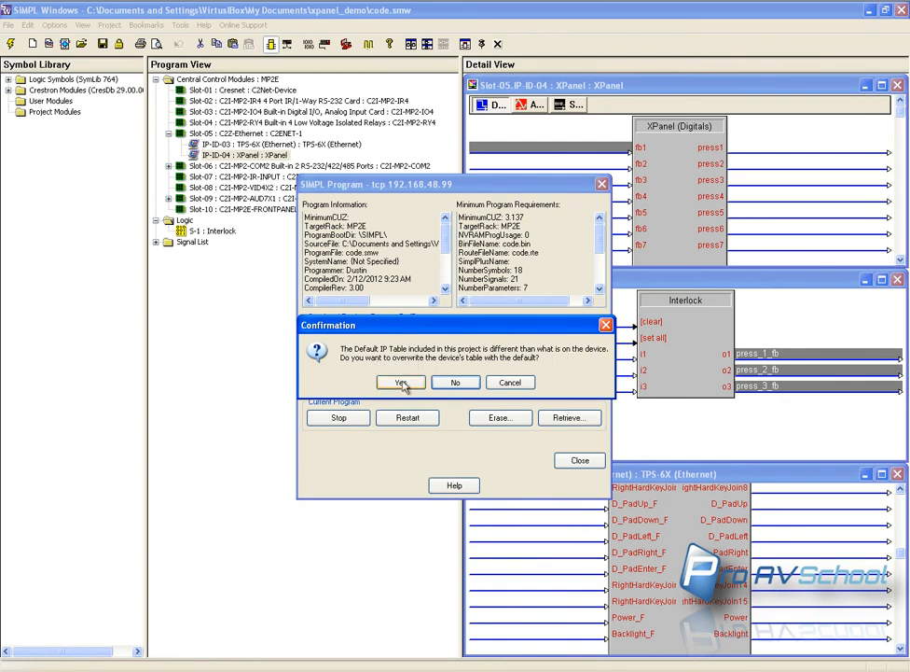
left_click(402, 381)
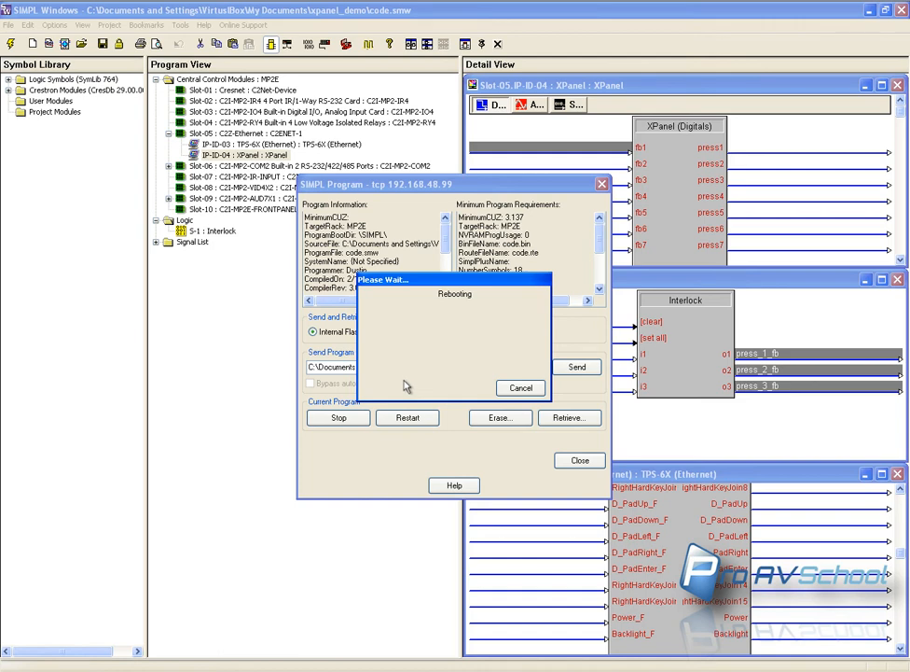
mouse_move(508, 369)
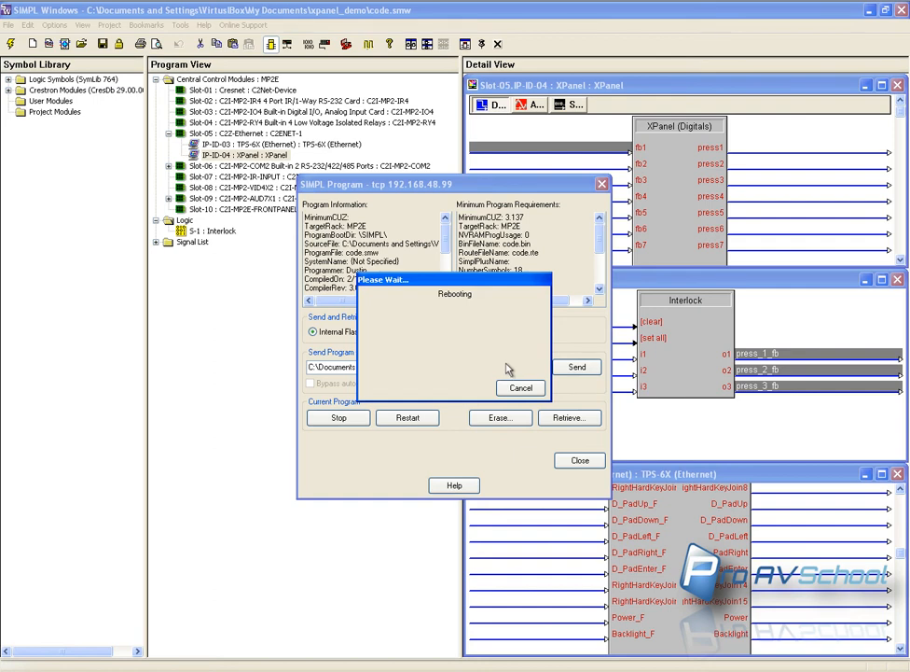
mouse_move(515, 373)
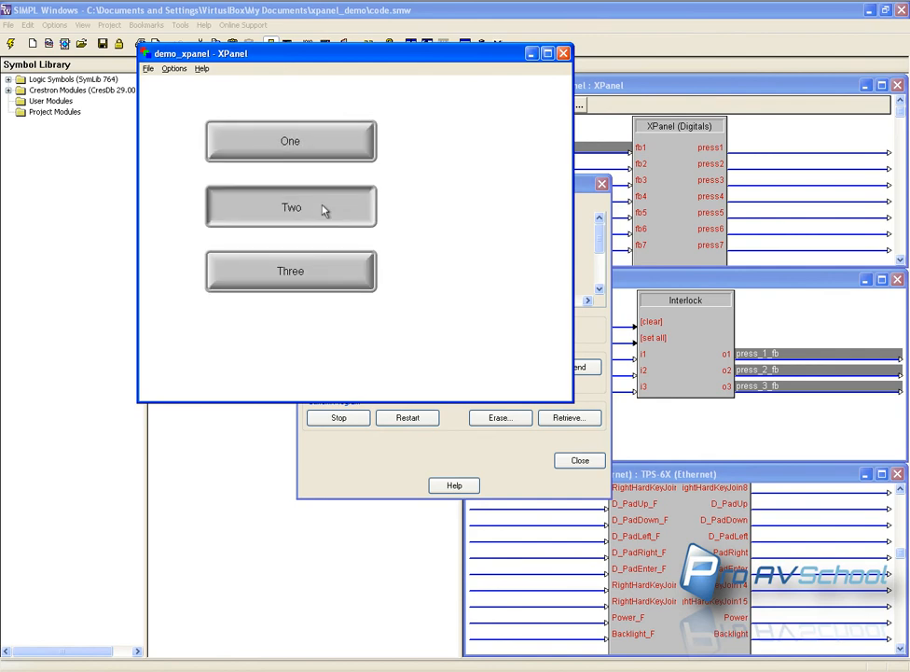
Step: Press the Two button on the demo_xpanel panel running in XPanel
left_click(291, 206)
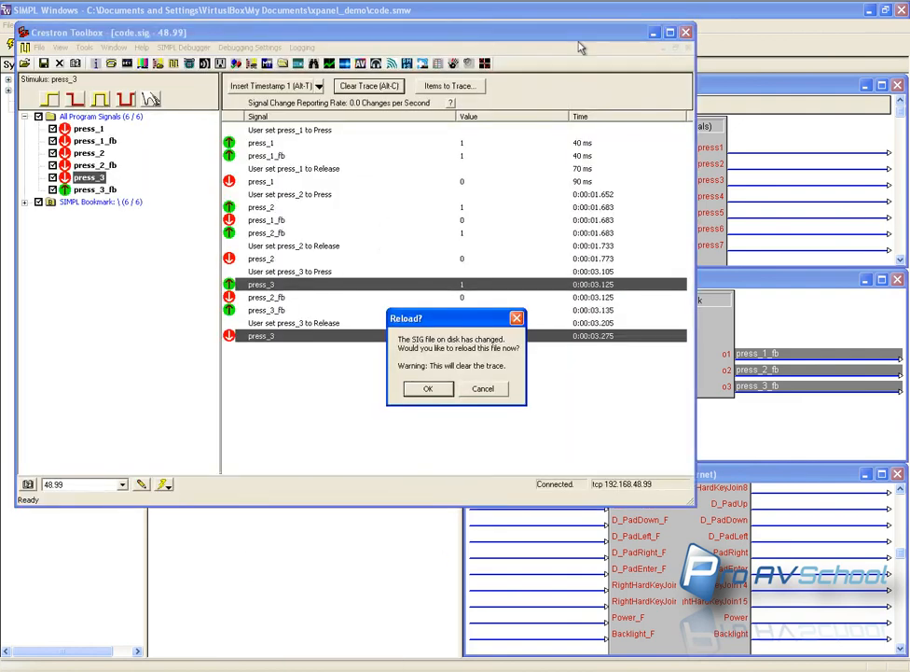
Step: Reload the changed signal file in the SIMPL Debugger, clearing the trace
left_click(429, 388)
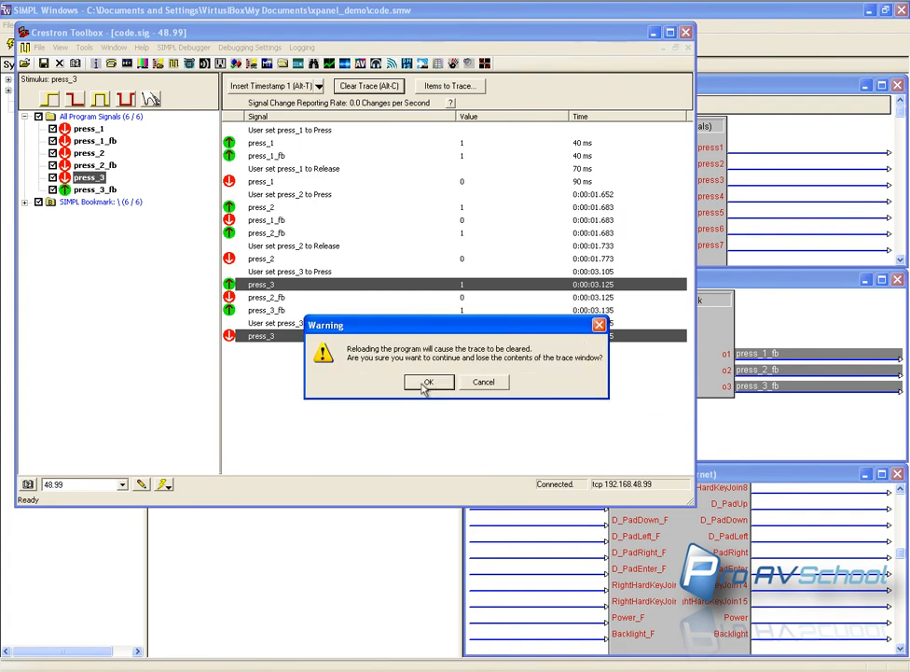
left_click(429, 381)
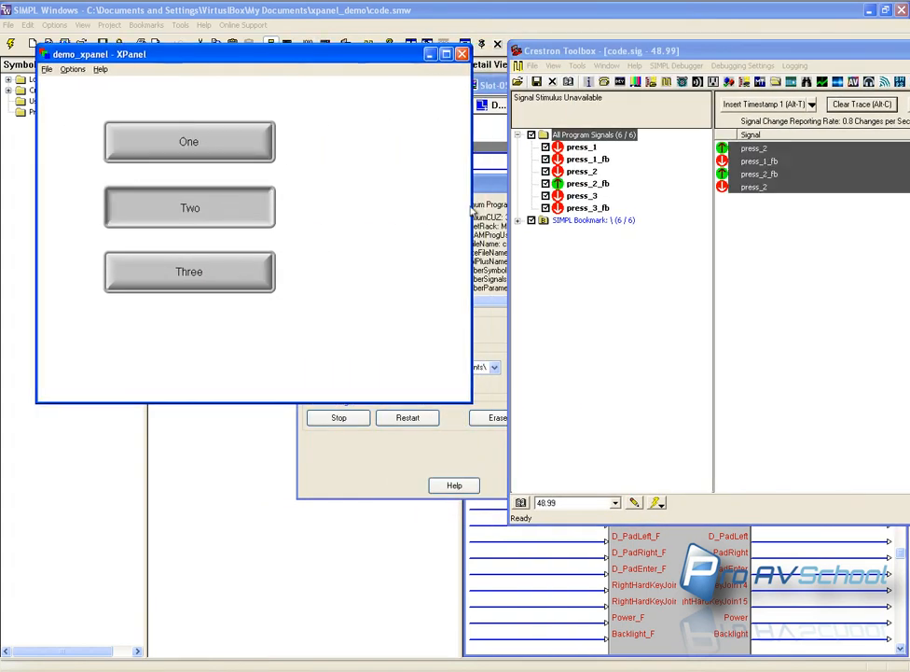
Step: Press the demo panel's buttons in XPanel and watch the trace log them
left_click(190, 272)
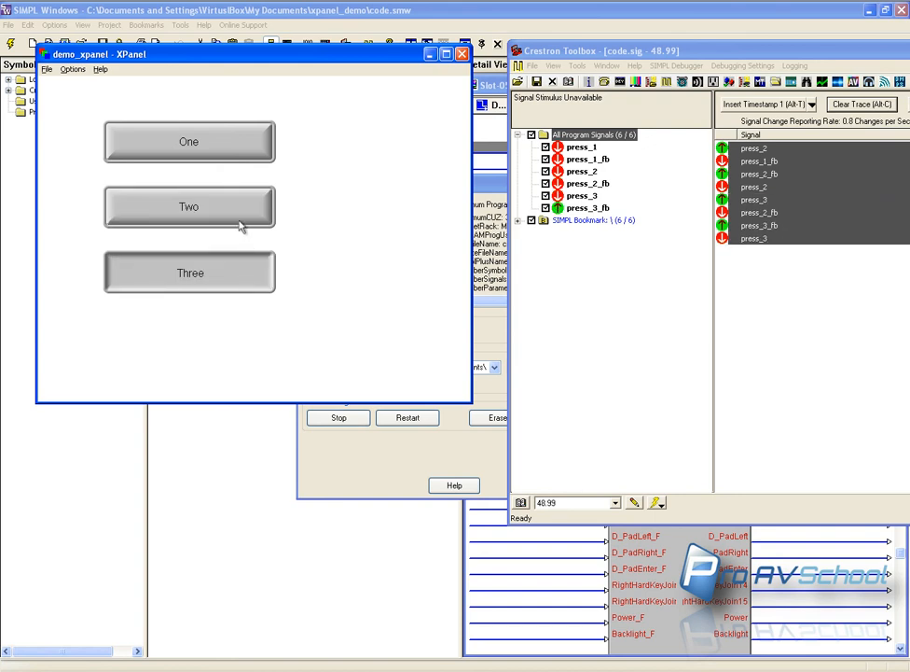
left_click(190, 272)
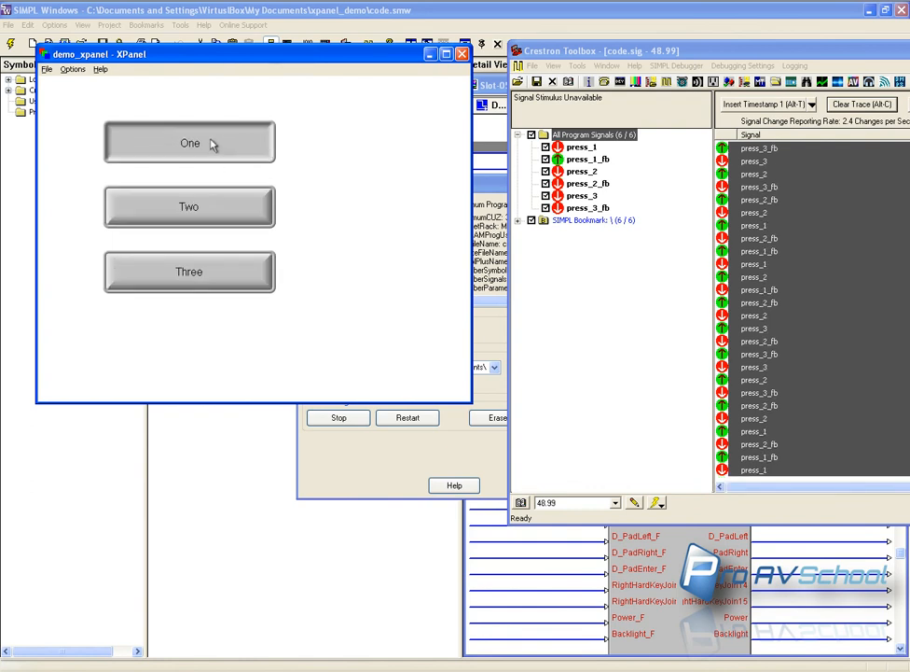
mouse_move(265, 149)
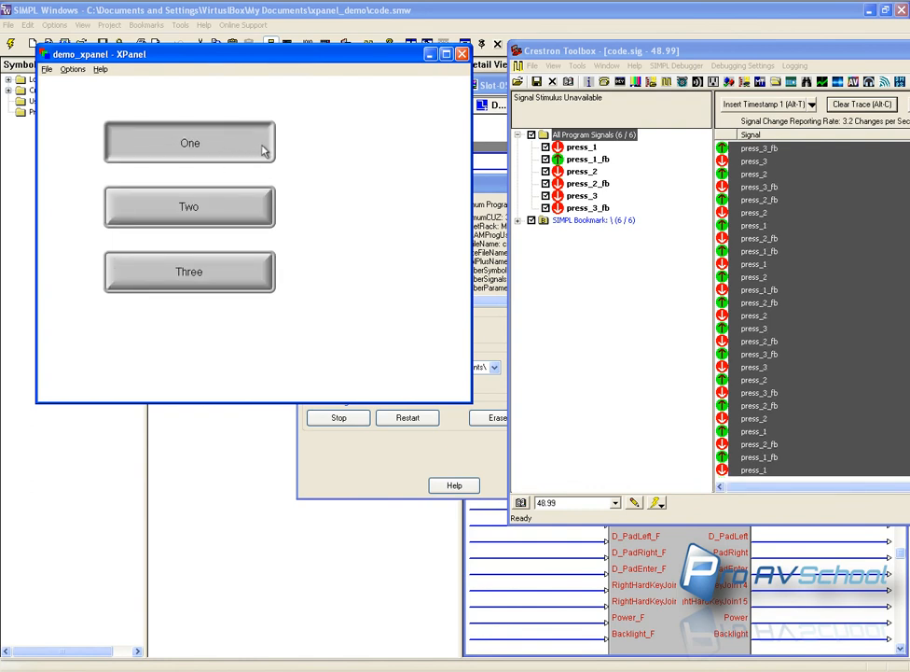